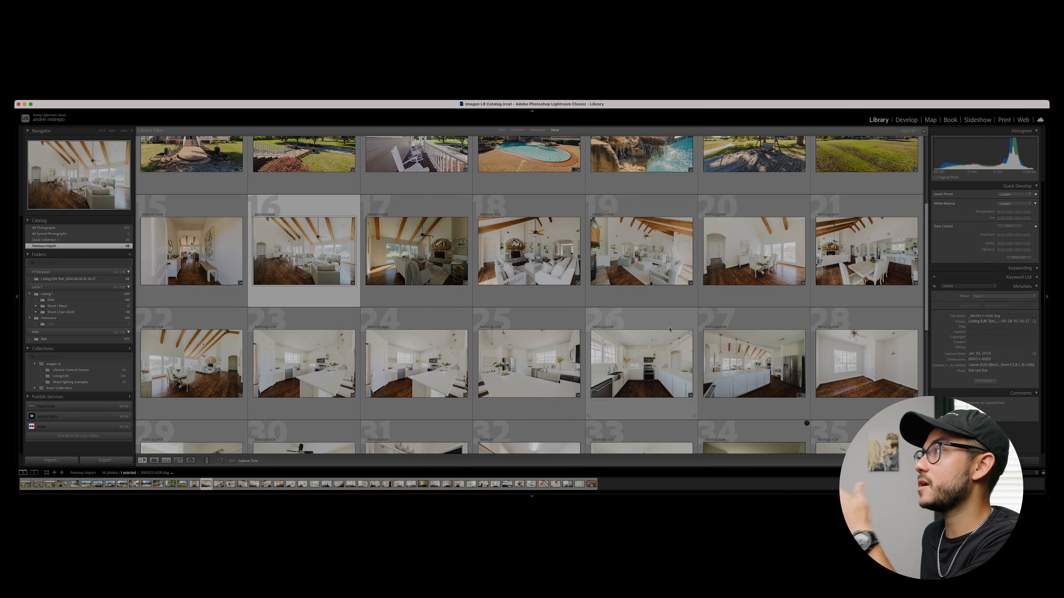
Step: Scroll the Library grid to the aerial house-and-pool photo and switch it into Develop
scroll(down, 3)
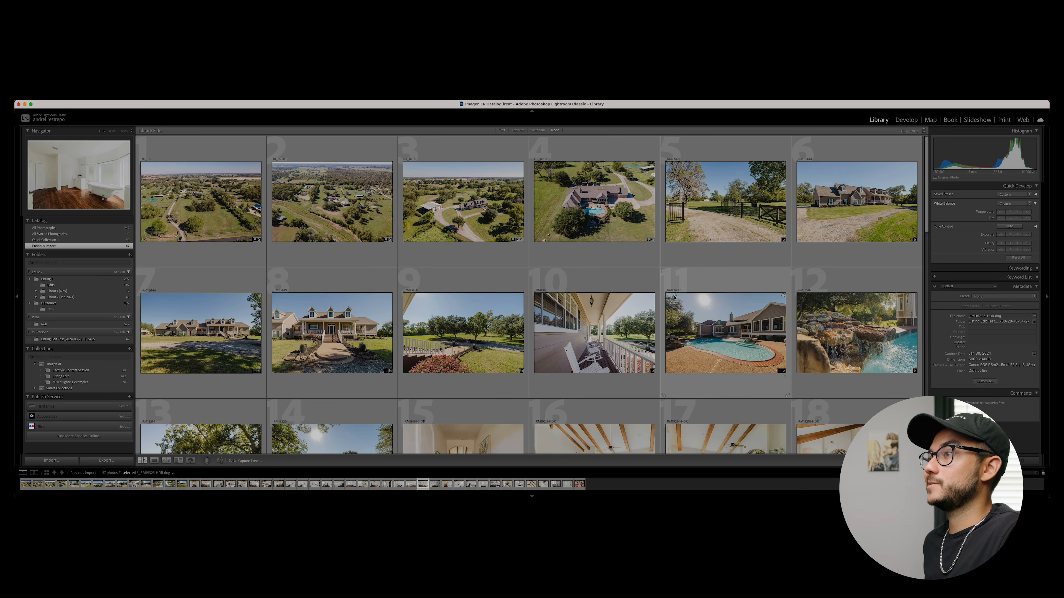
scroll(down, 3)
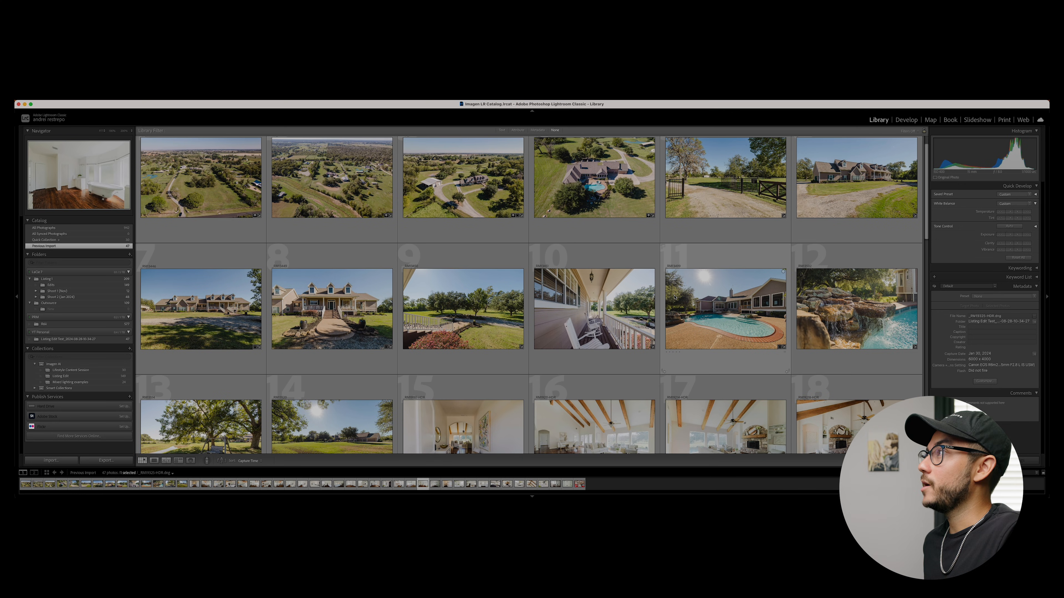
scroll(down, 3)
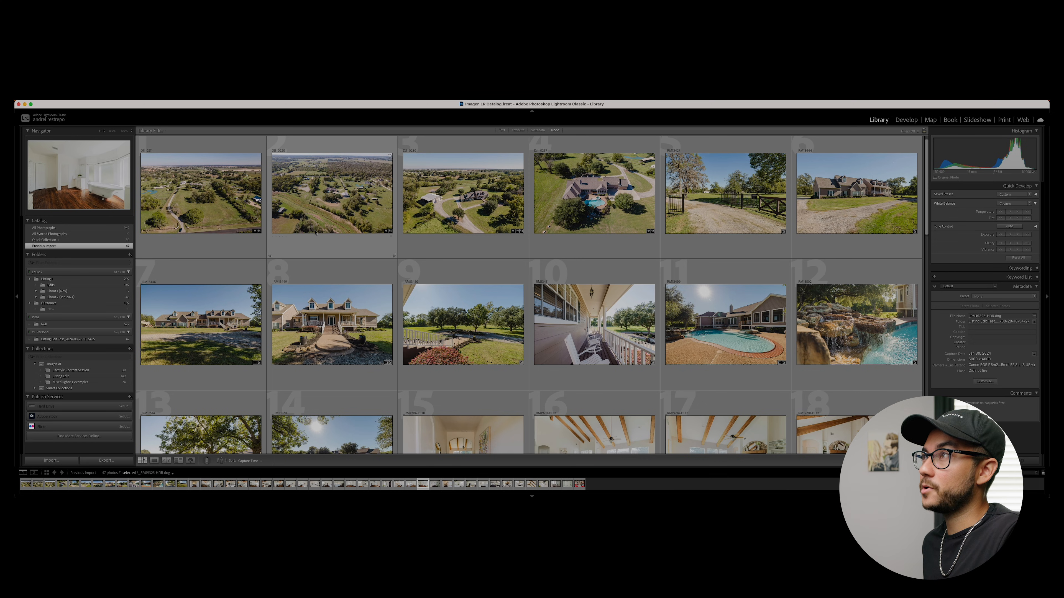
scroll(down, 3)
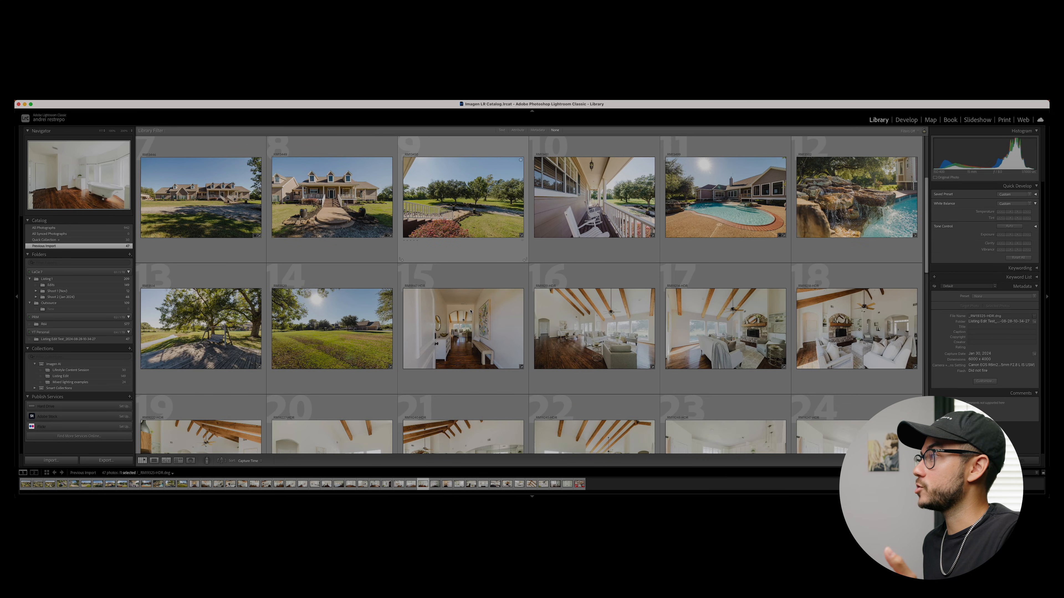
scroll(down, 3)
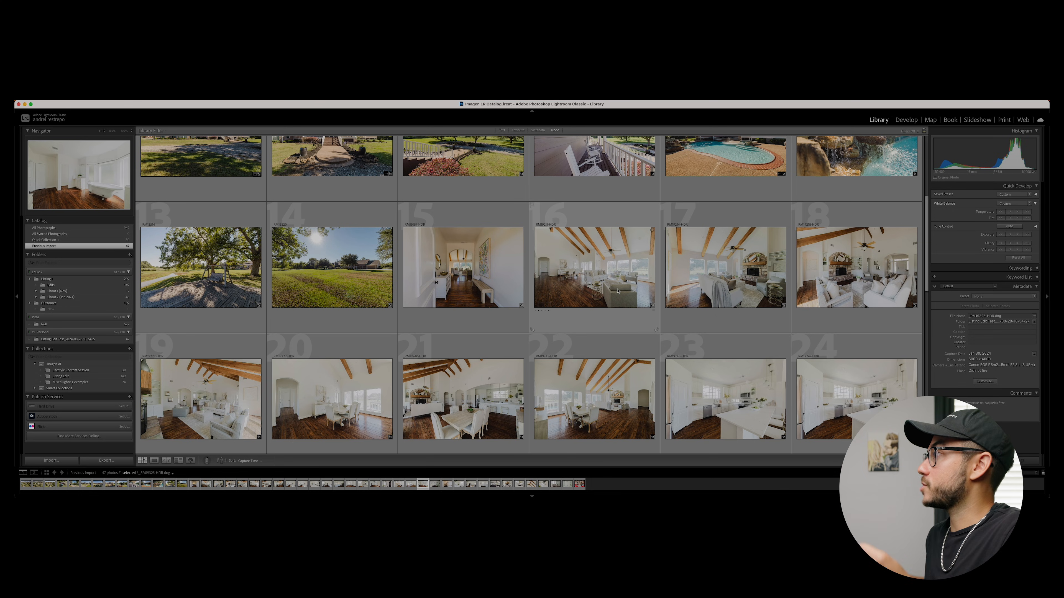
scroll(down, 3)
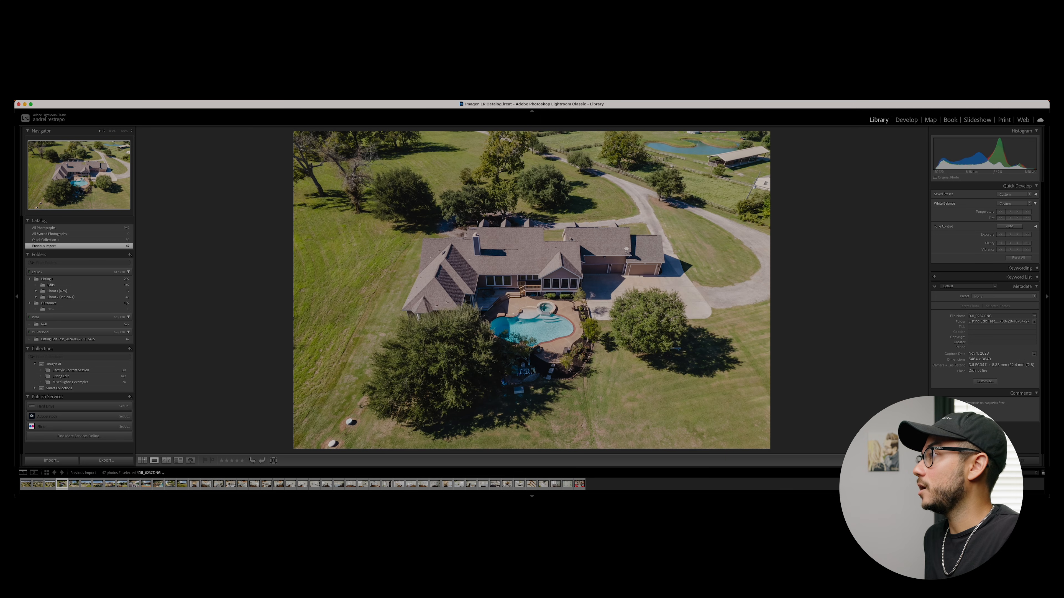
click(906, 120)
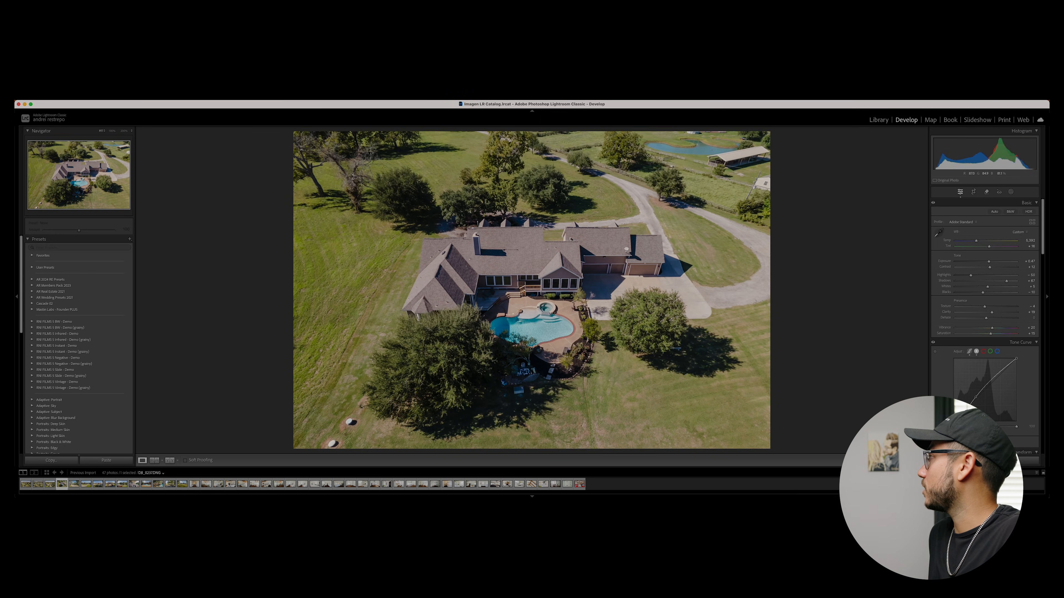